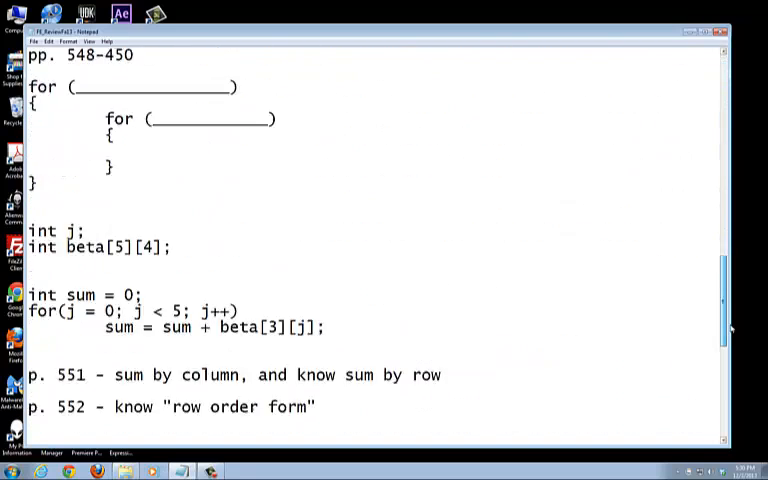
Scroll down the review notes to the Chapter 7 heading at the bottom
scroll(down, 3)
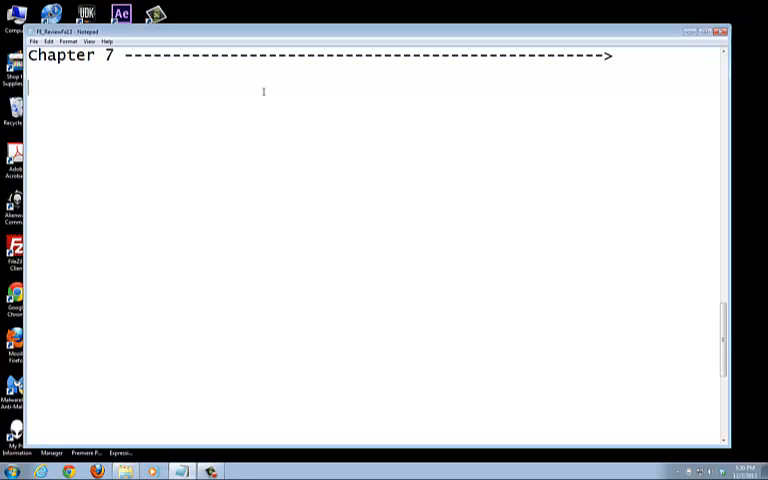
Write the reference line "p. 480-482, Table 7-1" under Chapter 7, correcting the page number
text(p. 48)
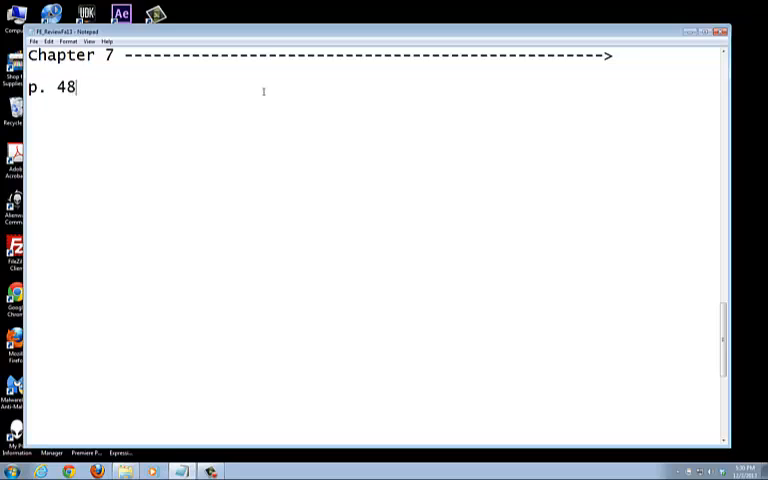
text(2)
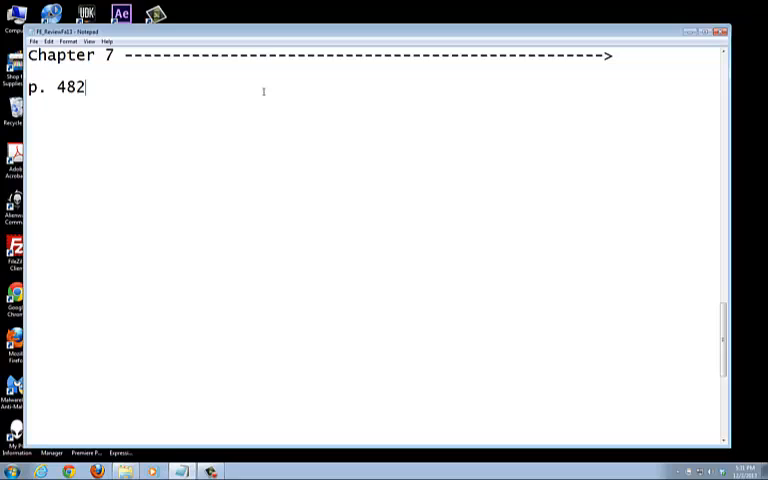
key(Backspace)
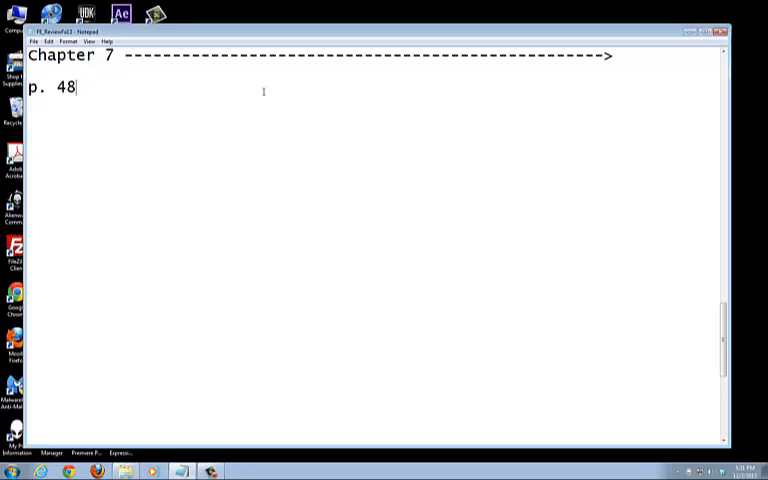
text(0-)
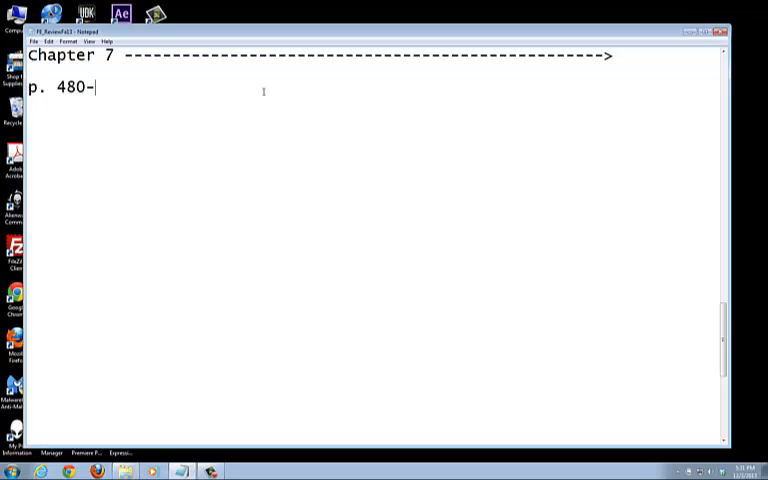
text(4)
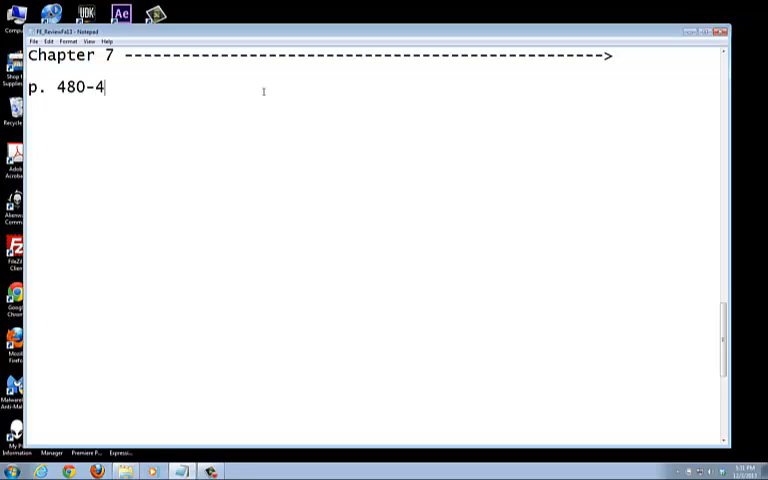
text(82, t)
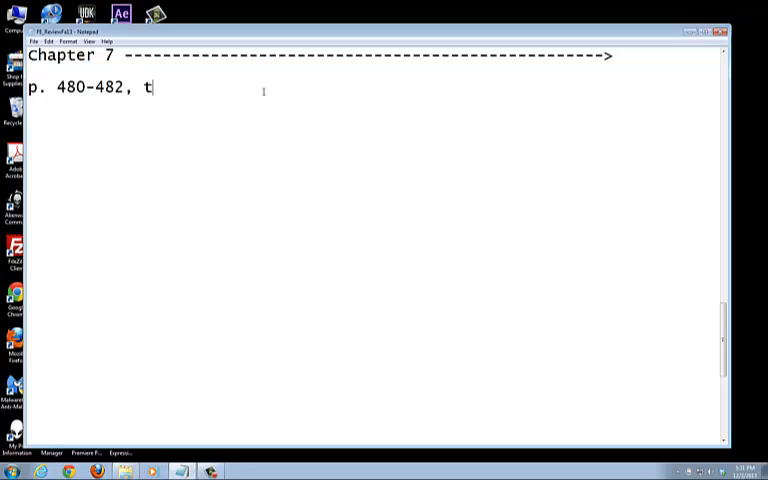
text(a)
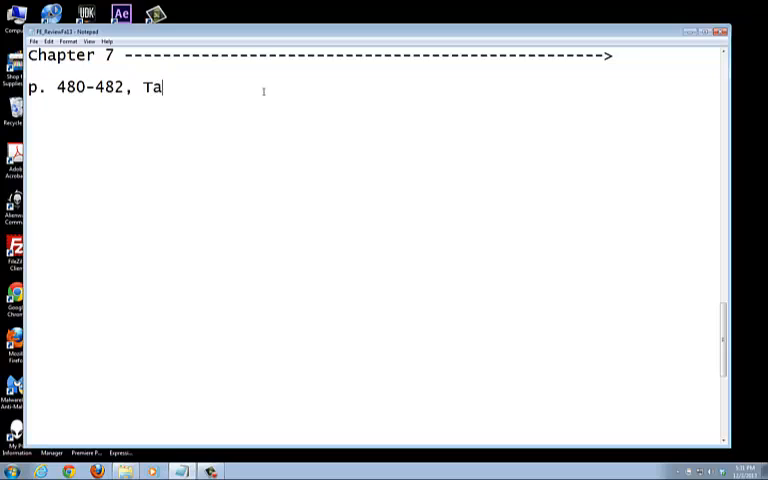
text(ble)
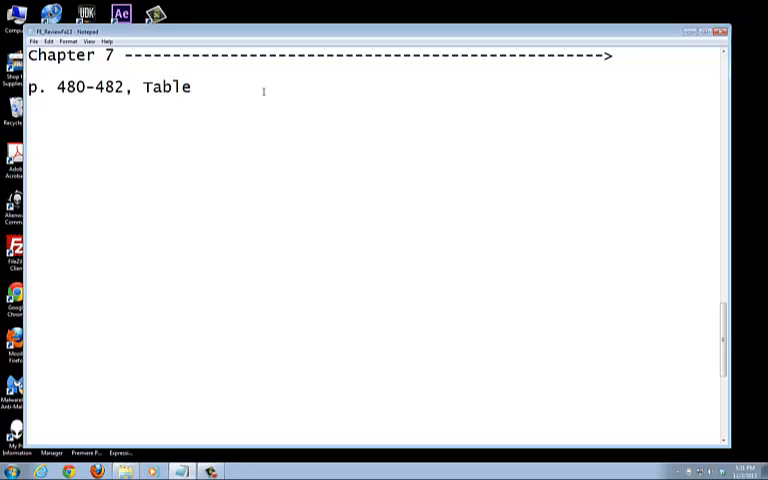
text(7)
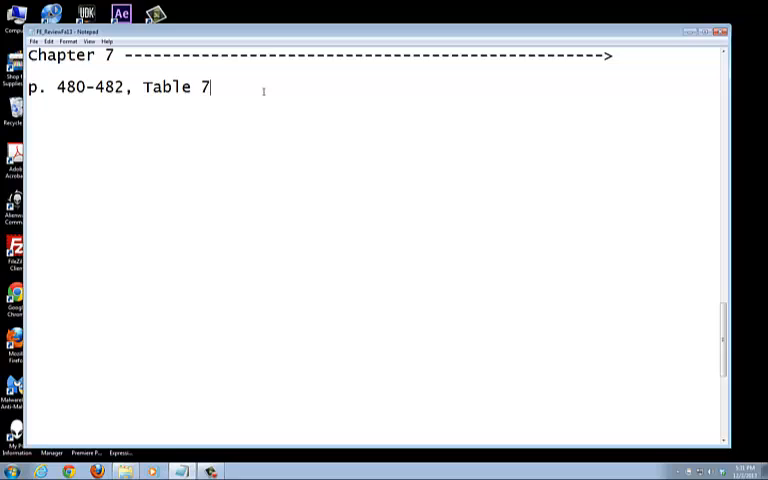
text(1)
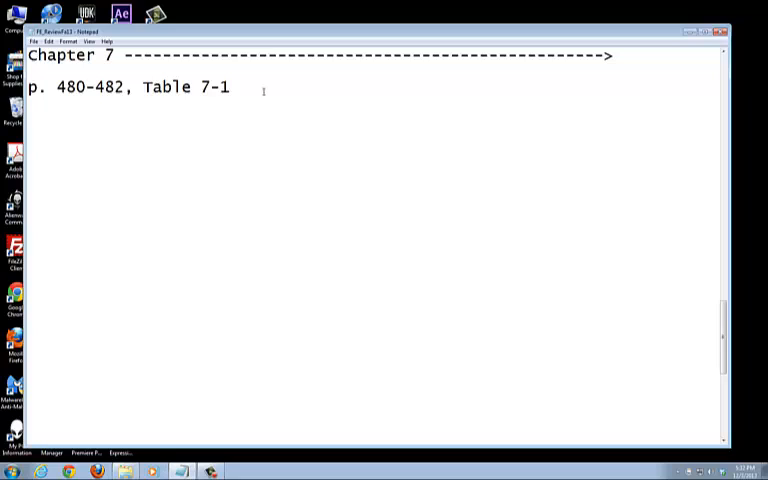
Write strVar.length() on a new line and place the cursor back above it
text(strVar.)
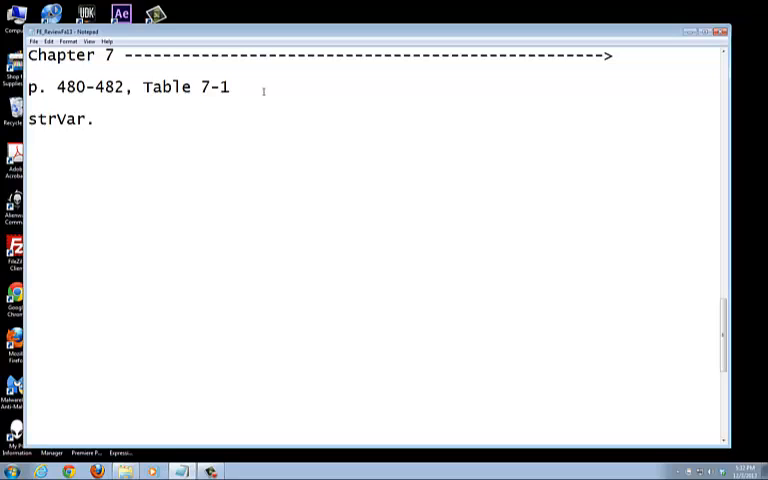
text(length)
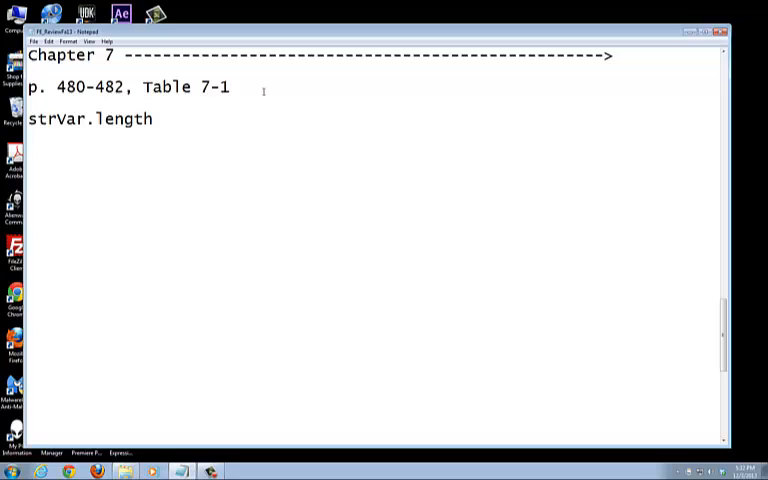
text(())
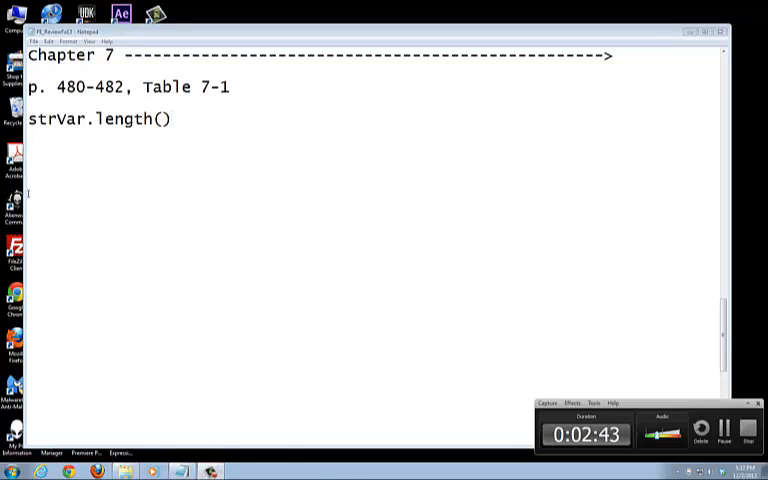
click(170, 119)
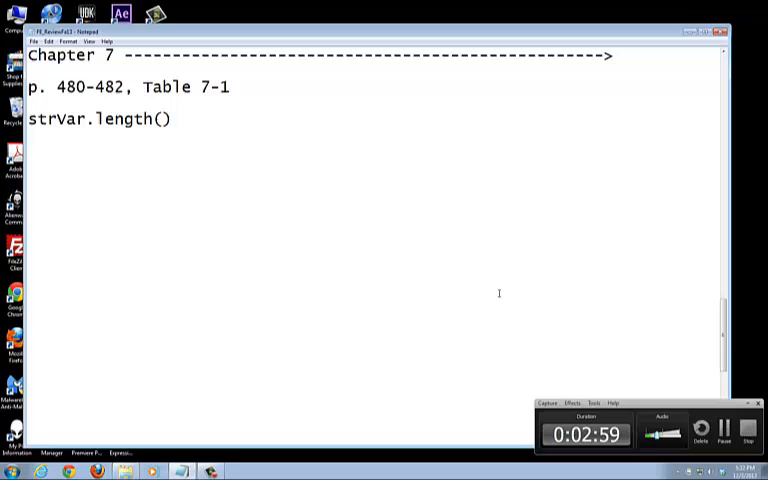
click(170, 118)
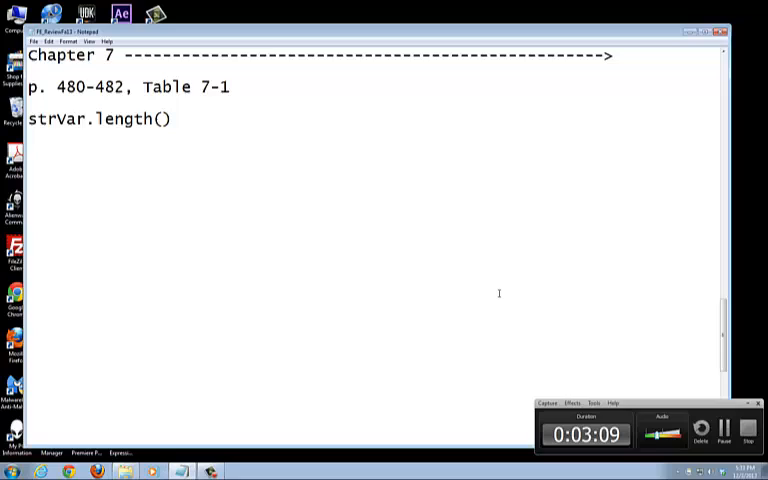
mouse_move(409, 300)
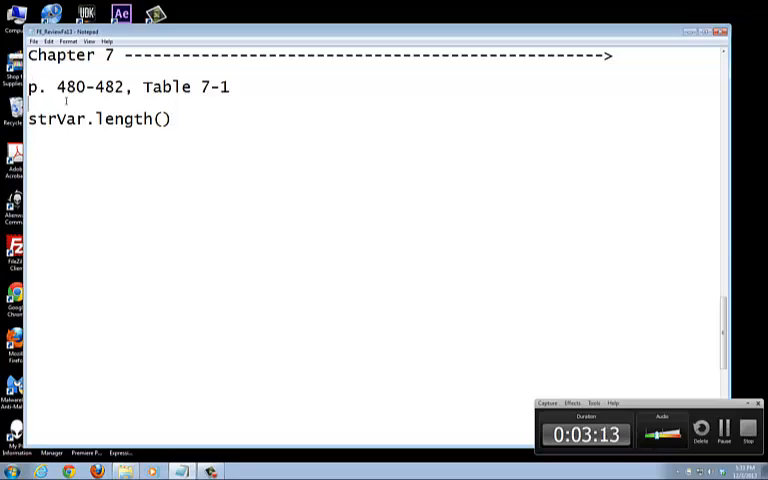
Write str = "Dan Dao" above the length example and select the quoted name
text(str =)
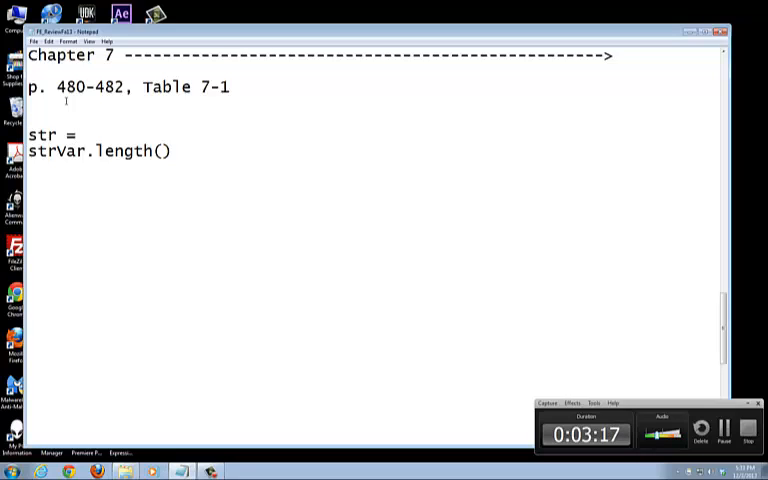
text("Dan Dao)
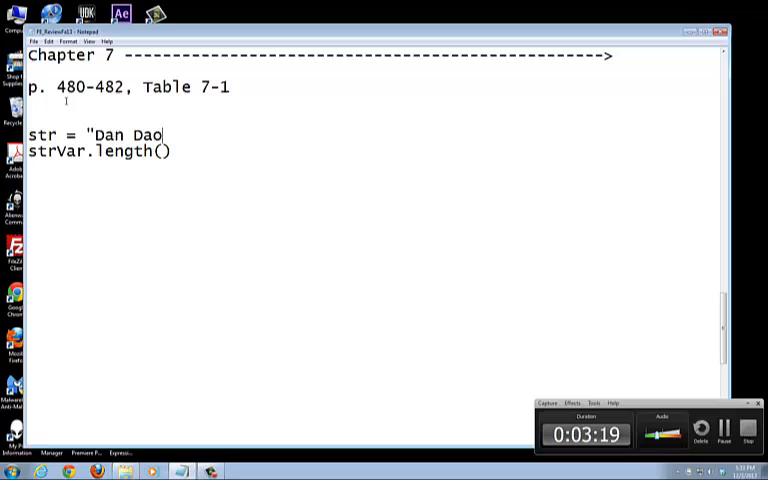
text(")
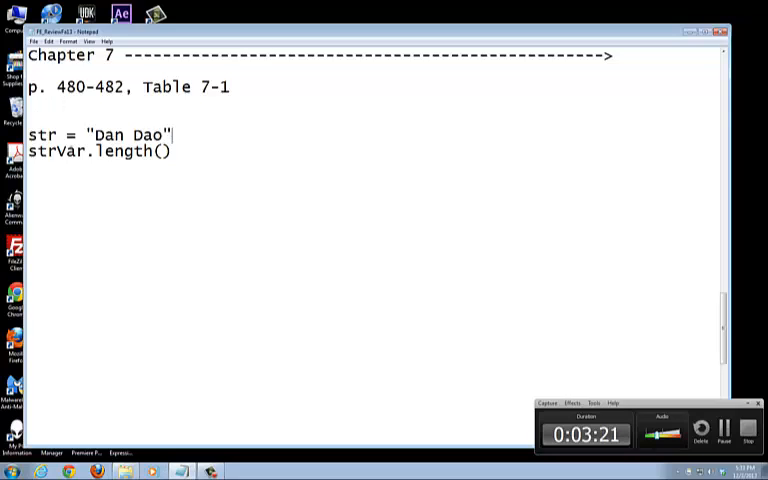
double_click(105, 135)
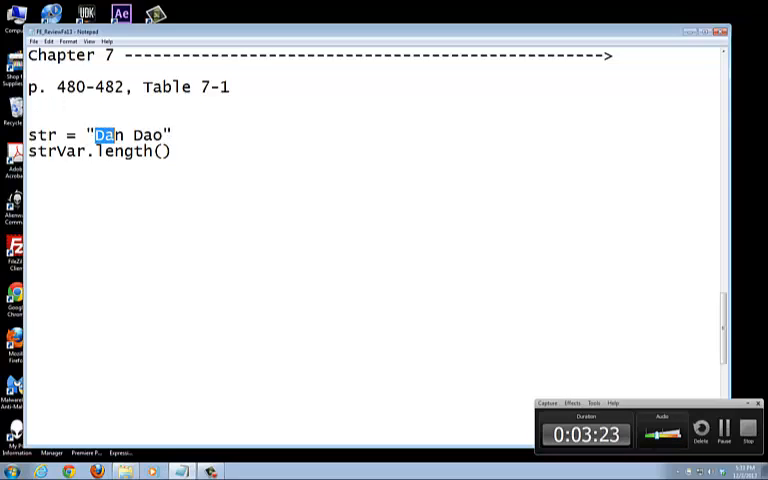
drag(95, 134, 130, 134)
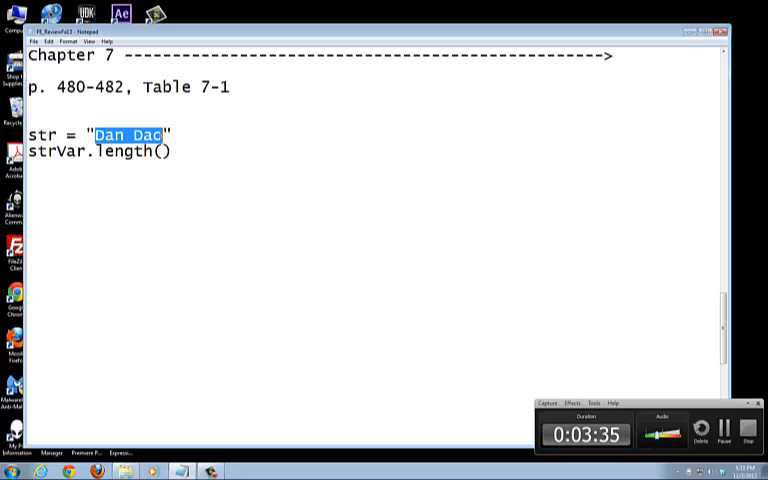
text(o)
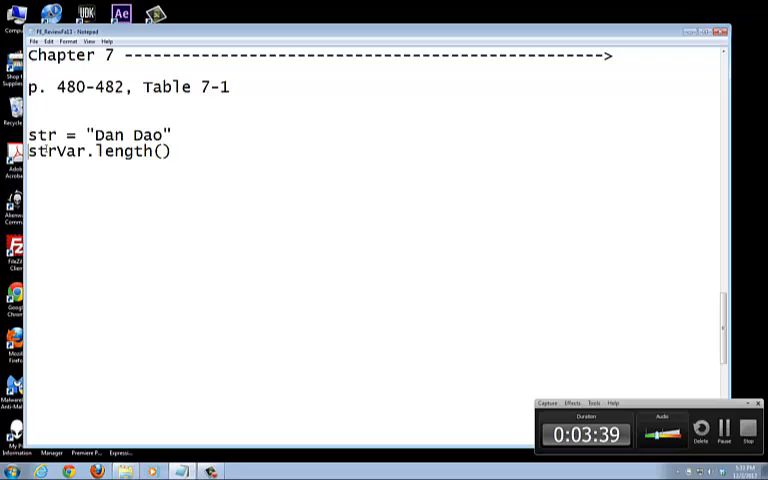
Turn the length line into cout << strVar.length(); with a trailing semicolon
text(cout)
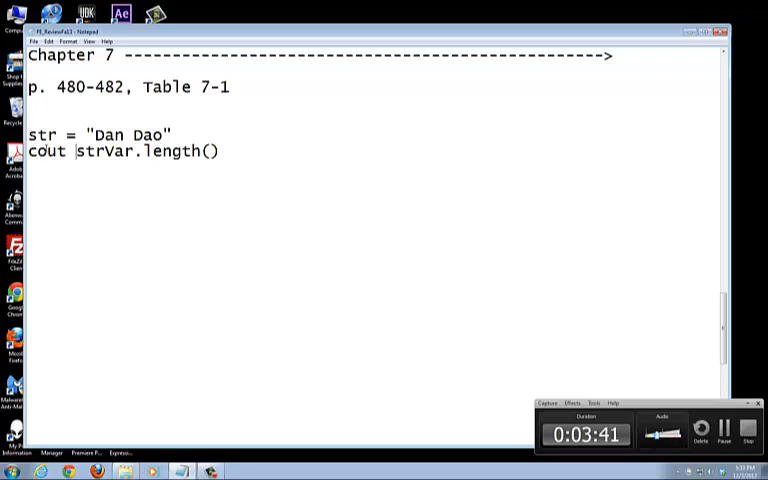
text(<<)
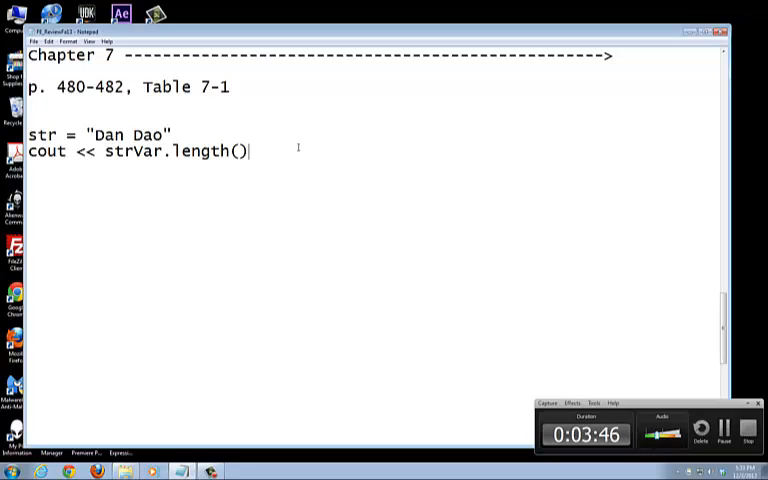
text(;)
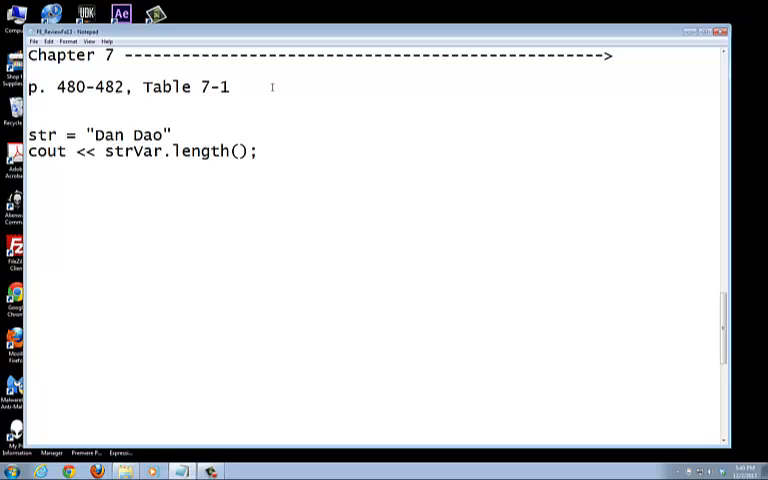
Append ", Example 7-14 and 7-15" to the reference line and change 482 to 485
text(,)
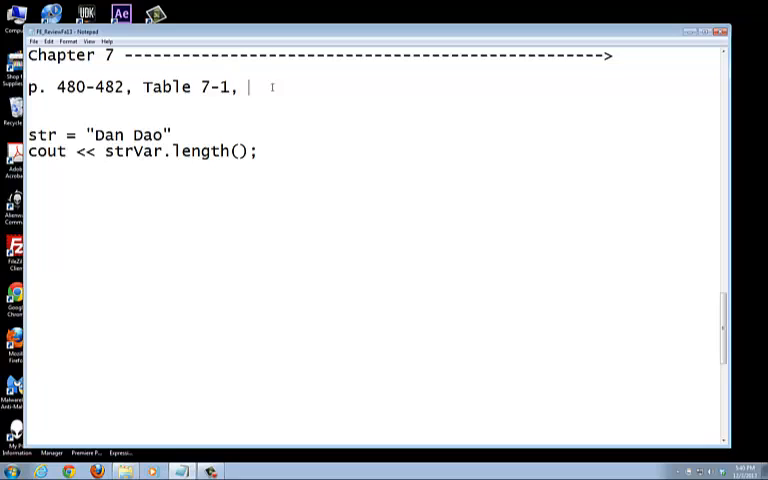
text(Example)
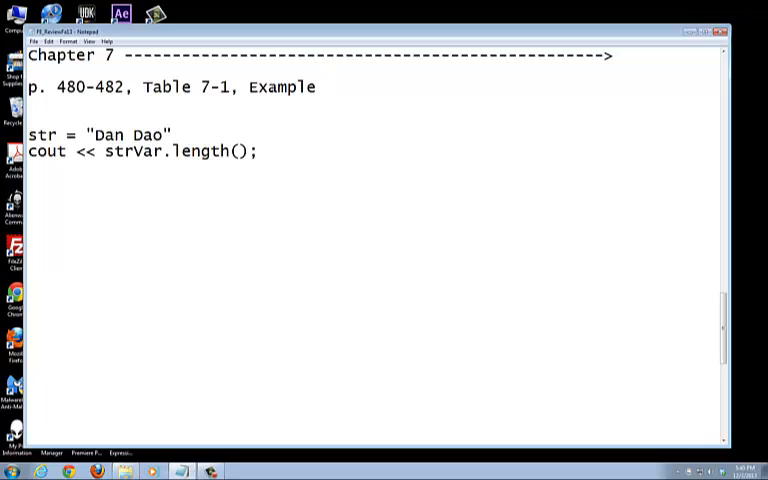
text(7-14 and 7-1)
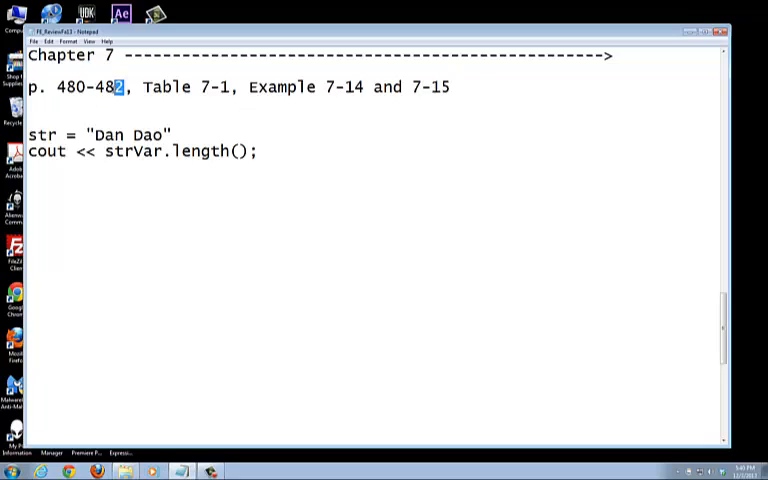
text(5)
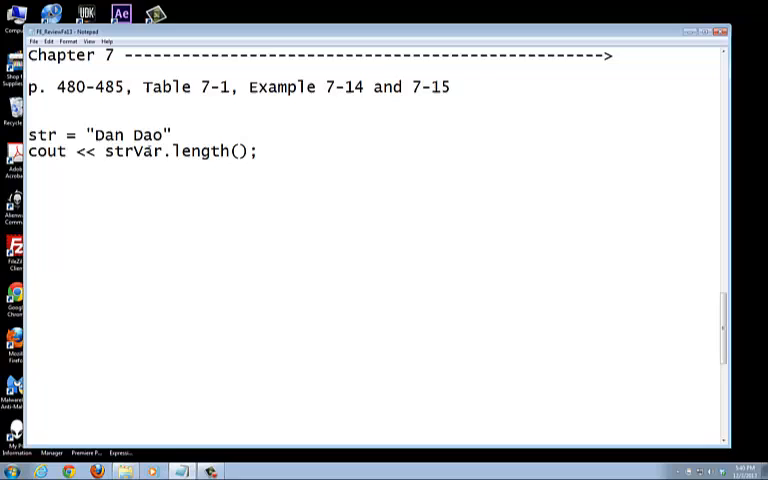